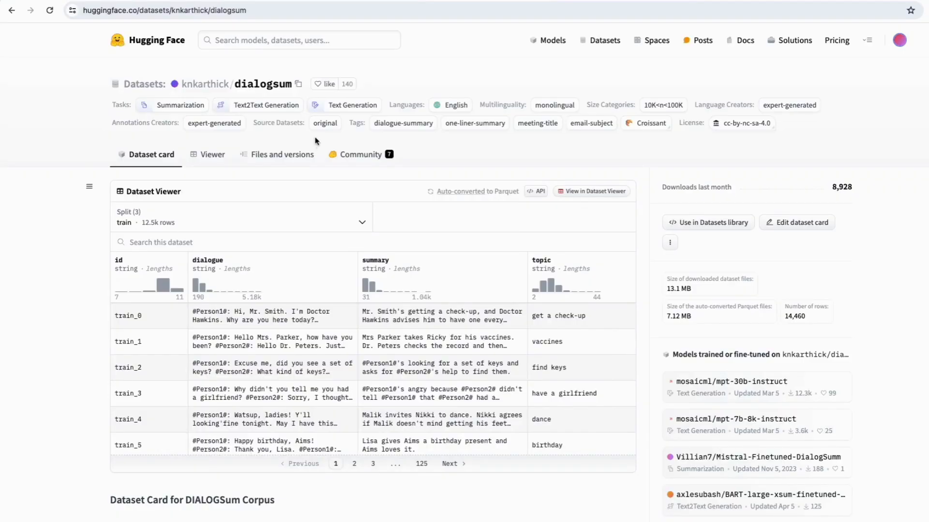
mouse_move(291, 254)
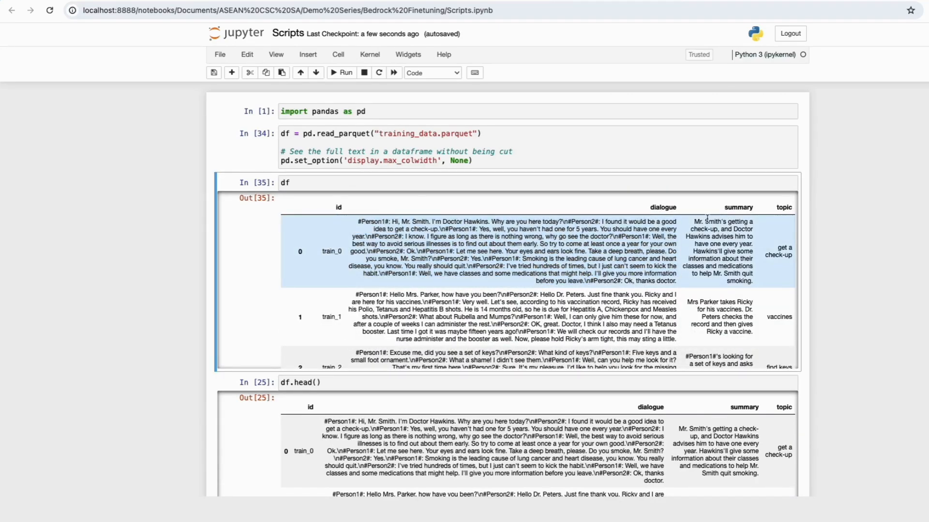
mouse_move(627, 266)
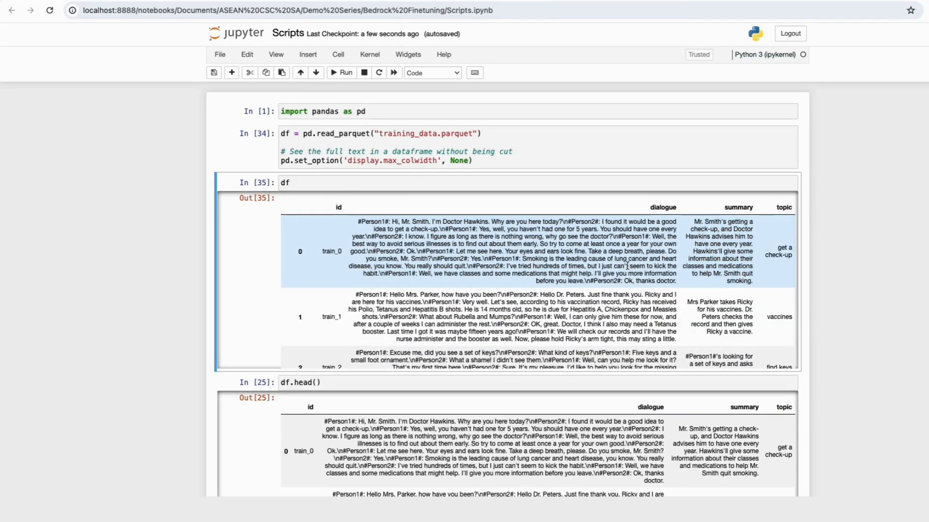
Step: Scroll through the notebook to the cell that exports the JSONL training file
scroll("down", 3)
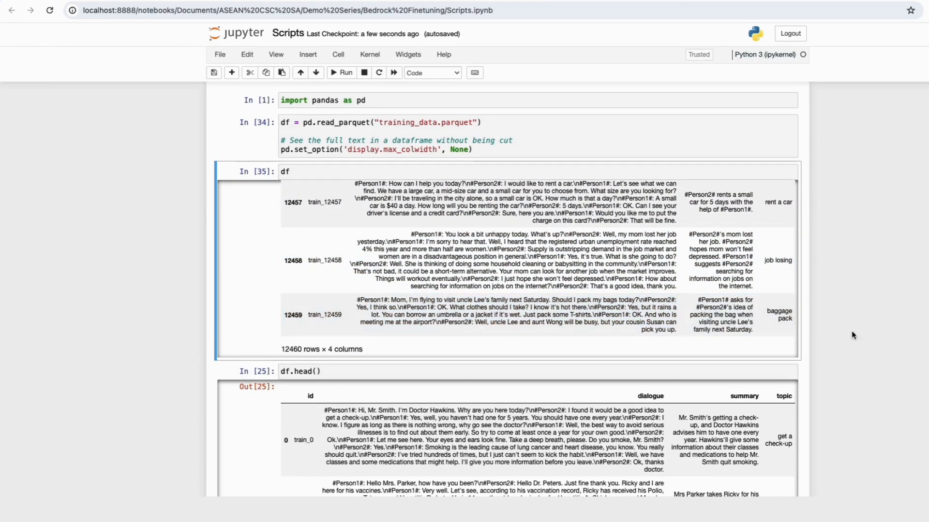
scroll("down", 3)
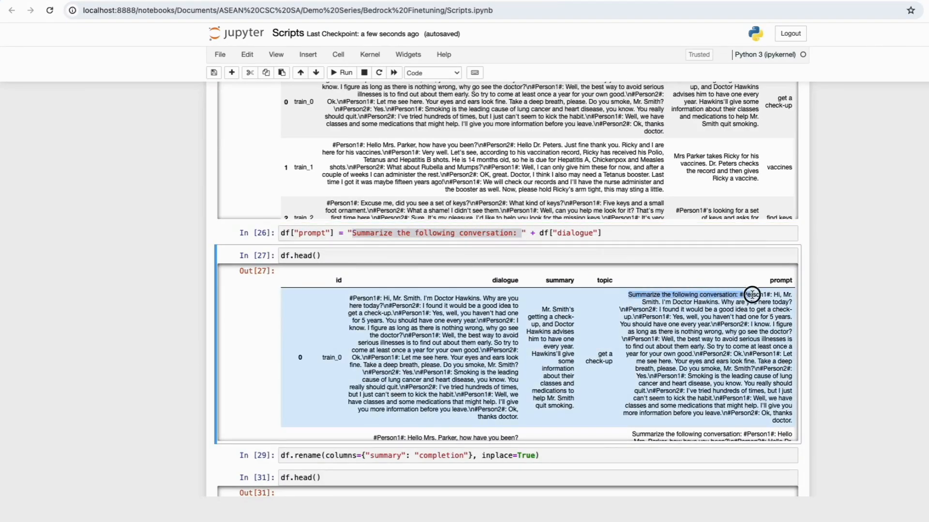
scroll("down", 3)
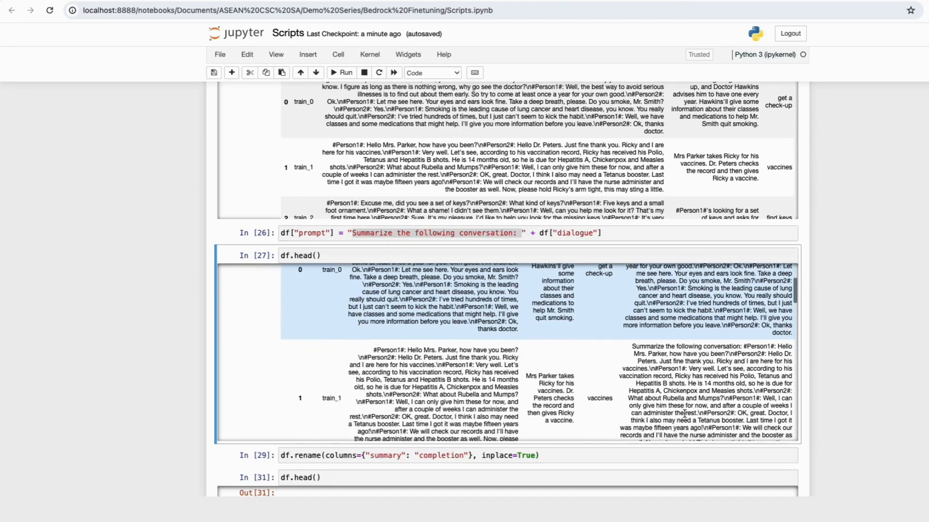
scroll("down", 3)
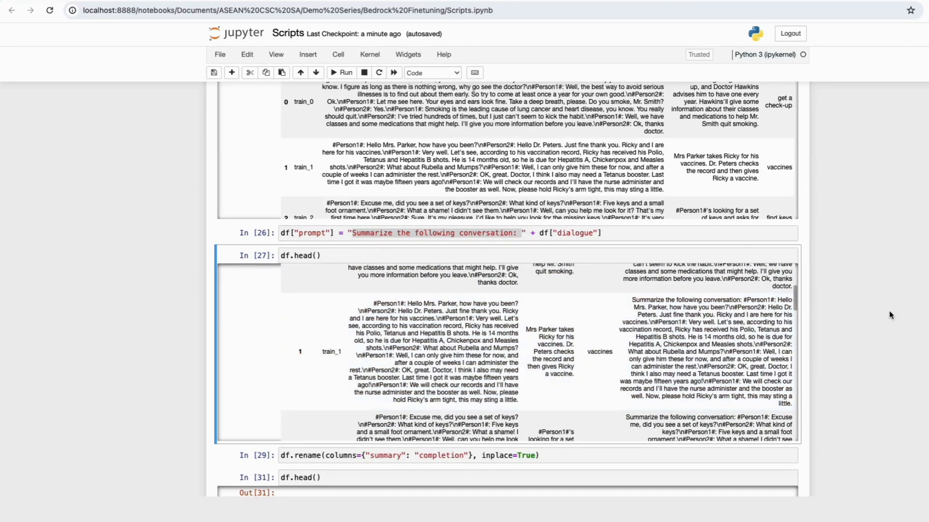
scroll("down", 3)
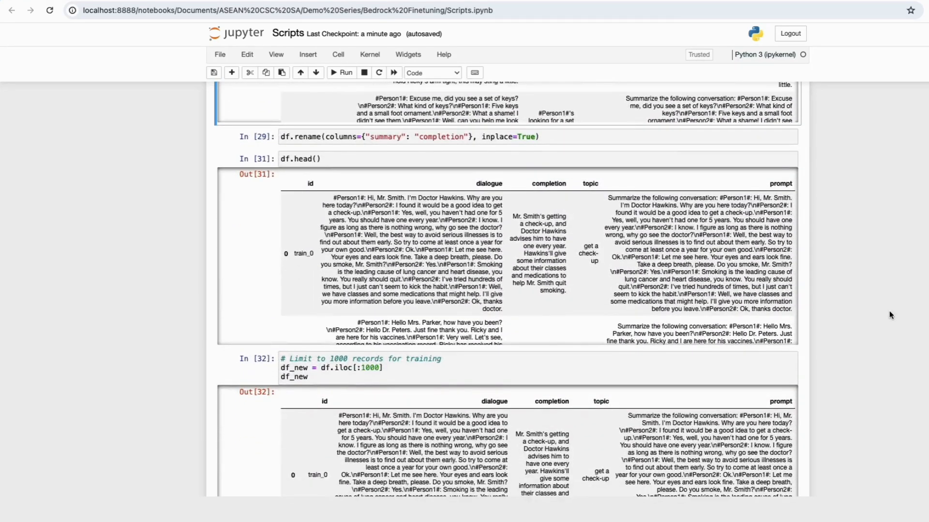
scroll("down", 3)
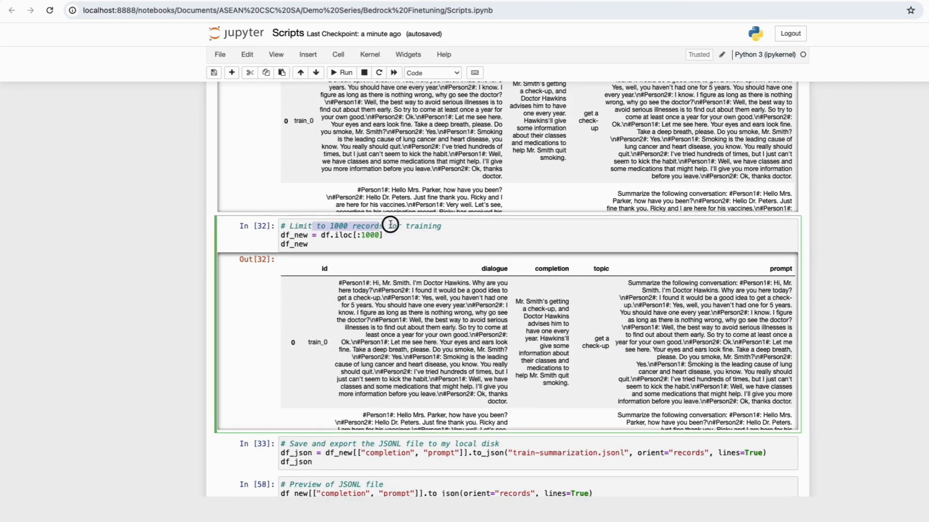
scroll("down", 3)
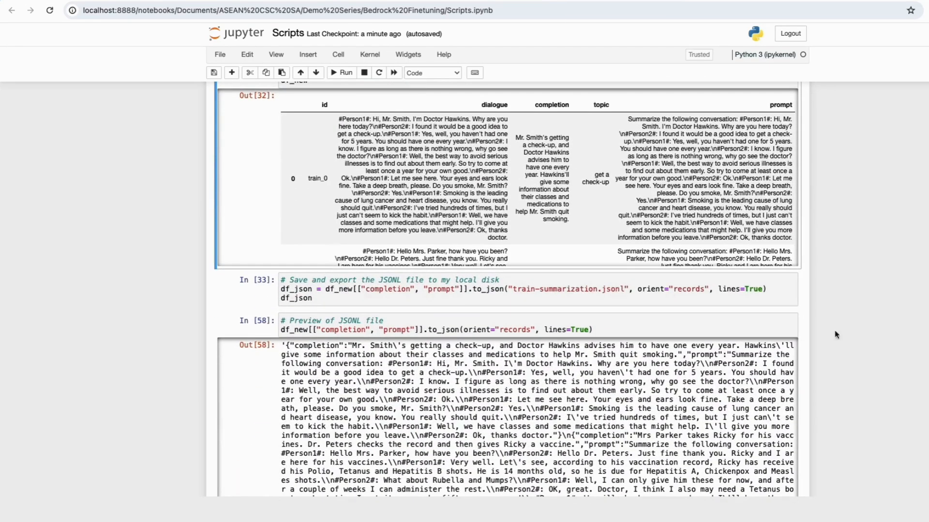
left_click(618, 289)
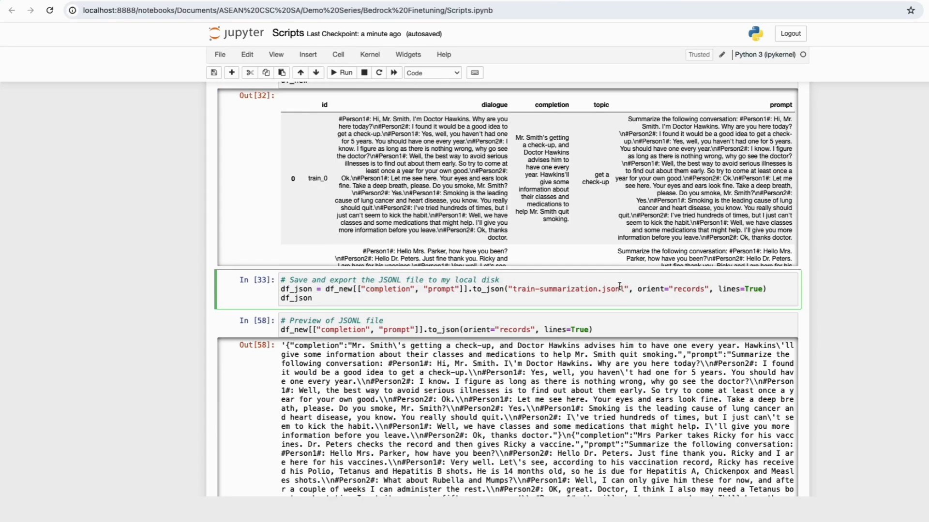
scroll("down", 3)
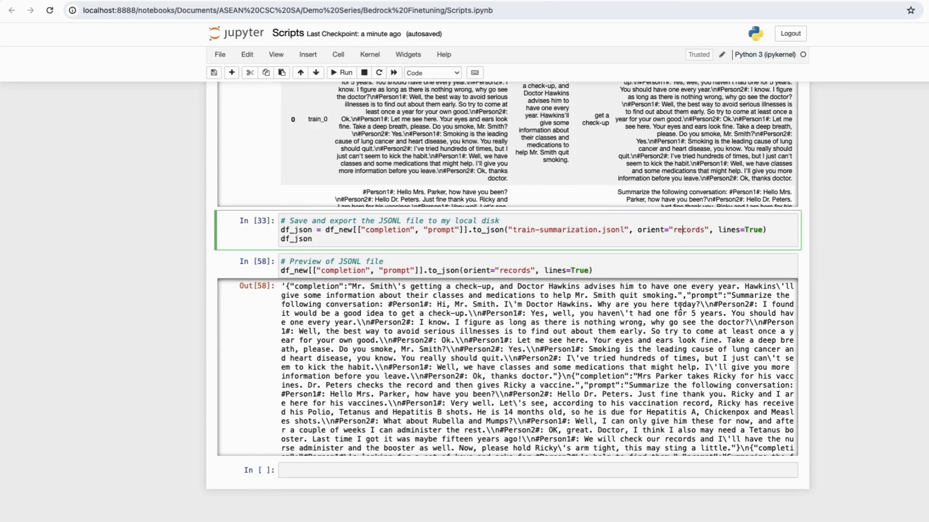
left_click(436, 270)
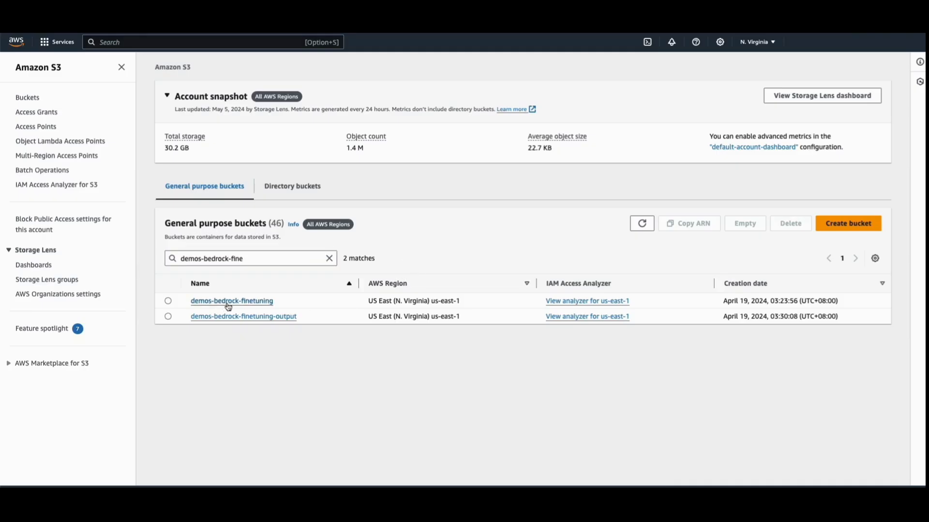
mouse_move(261, 295)
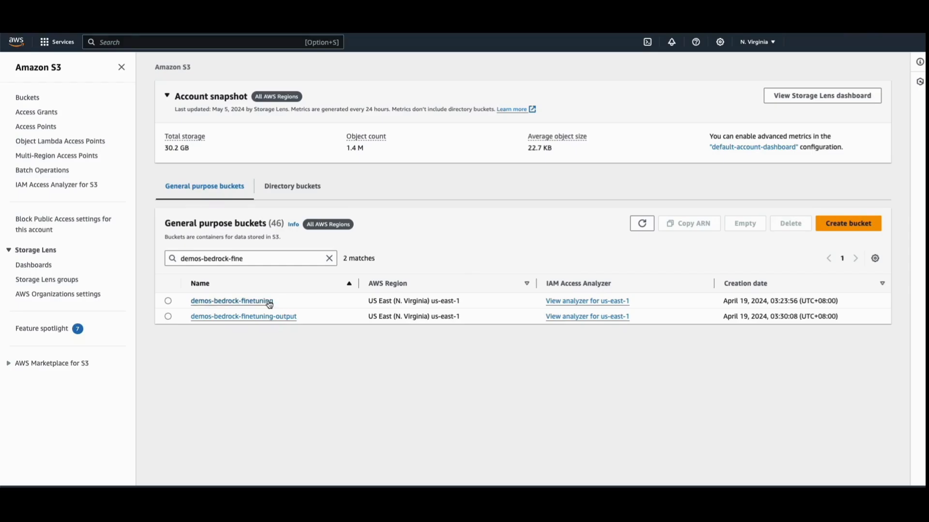
Step: Toggle the Account snapshot in the S3 bucket list and return to Console Home via the AWS logo
left_click(231, 299)
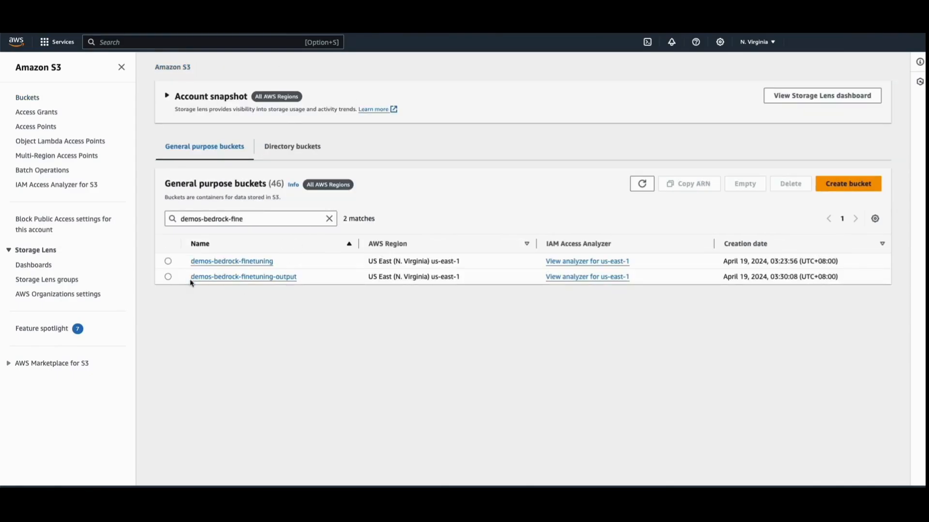
left_click(167, 96)
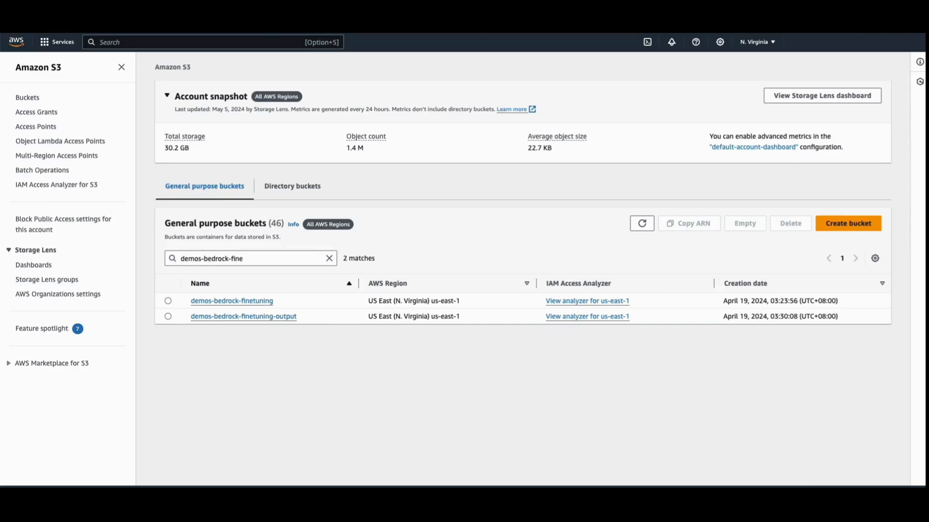
left_click(15, 41)
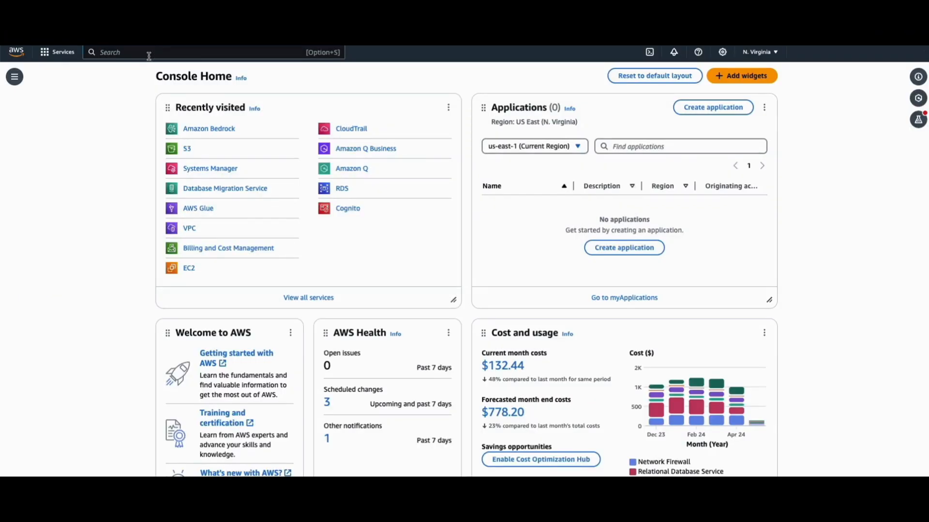
Step: Go to Amazon Bedrock from Recently visited and show its Custom models list
left_click(209, 128)
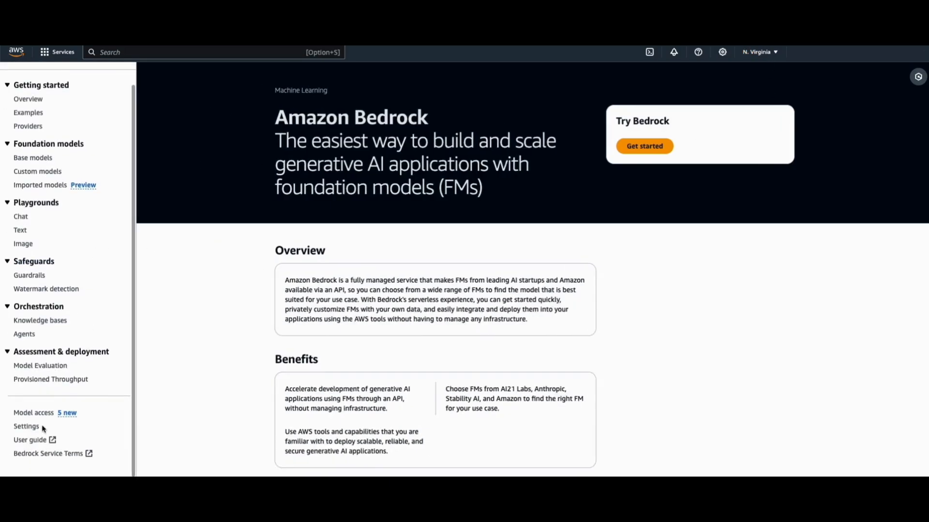
mouse_move(36, 180)
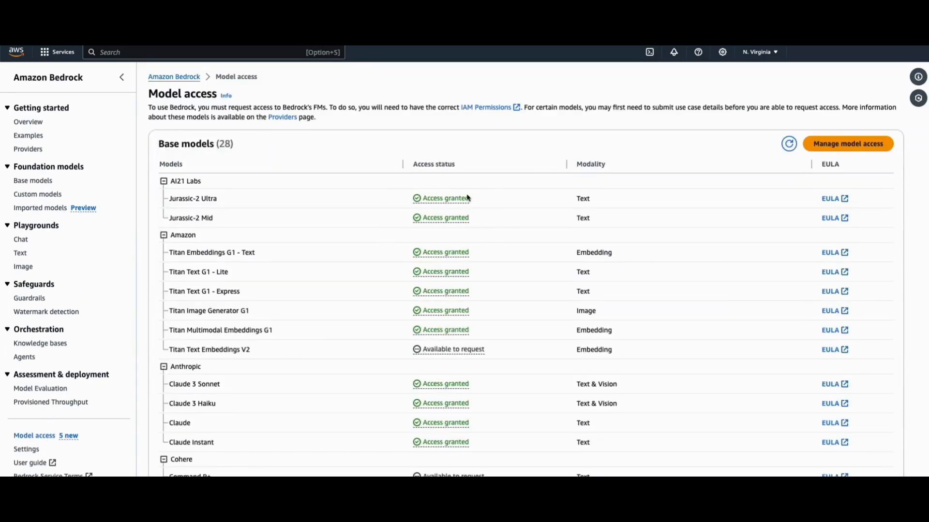
left_click(38, 194)
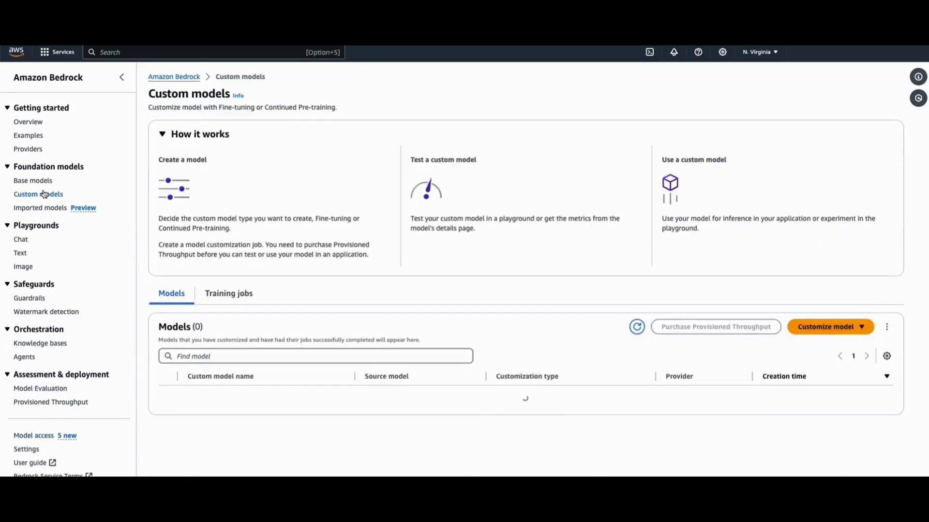
Step: Start a fine-tuning job on Cohere Command Light named demos-bedrock-finetuning1 with job demos-bedrock-finetuning1-job1
left_click(829, 326)
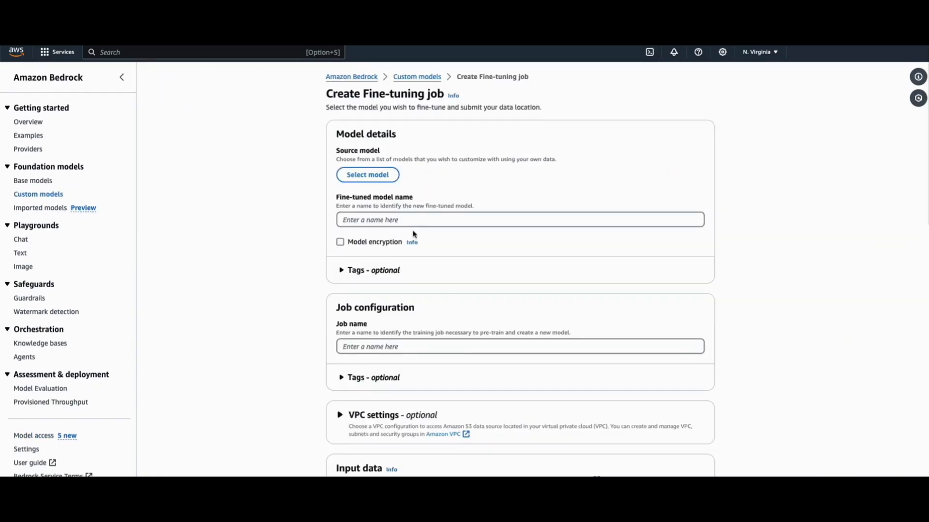
left_click(366, 174)
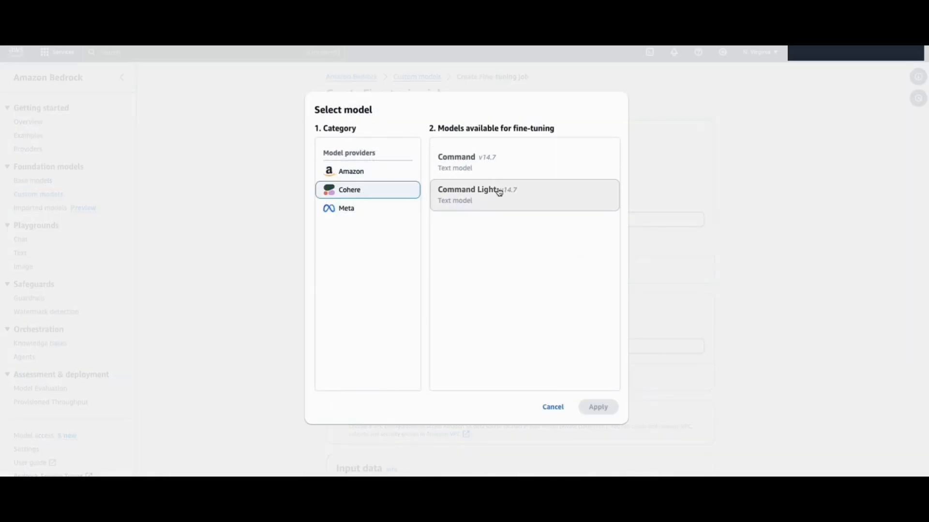
left_click(597, 407)
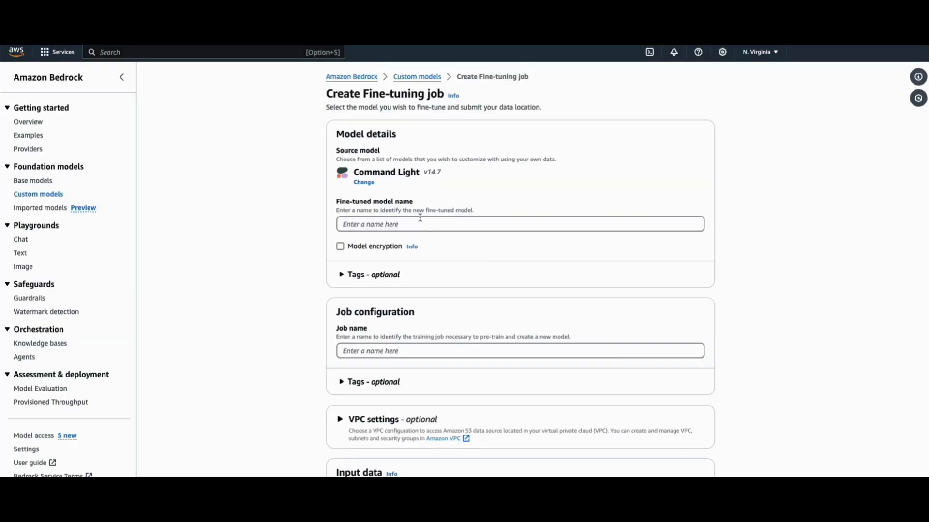
type("demos-bedrock-finetuning1")
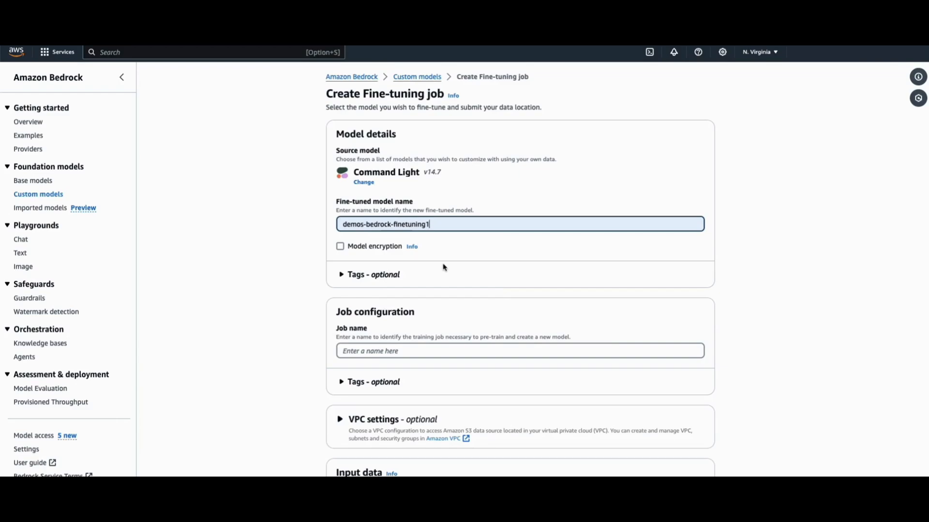
type("demos-bedrock-finetuning1-job1")
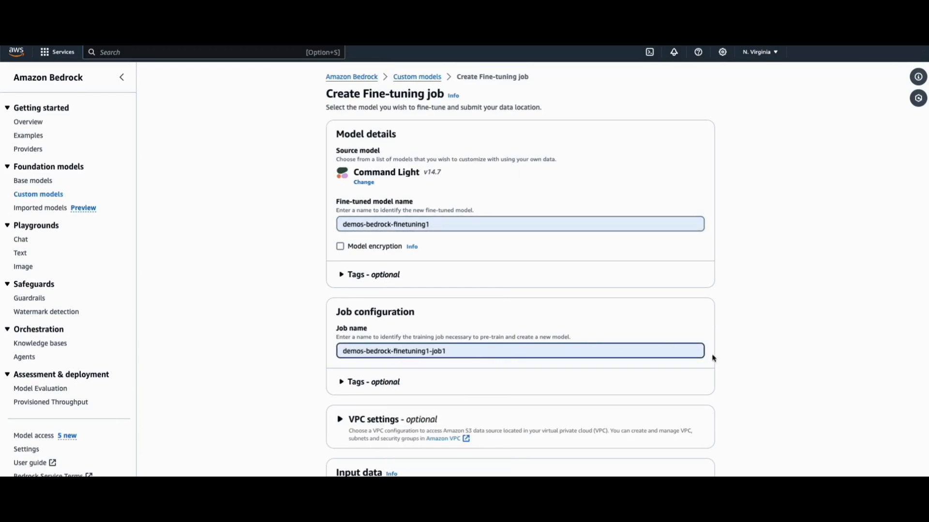
Step: Browse S3 into the demos-bedrock-finetuning bucket and pick train-summarization.jsonl as training data
scroll("down", 3)
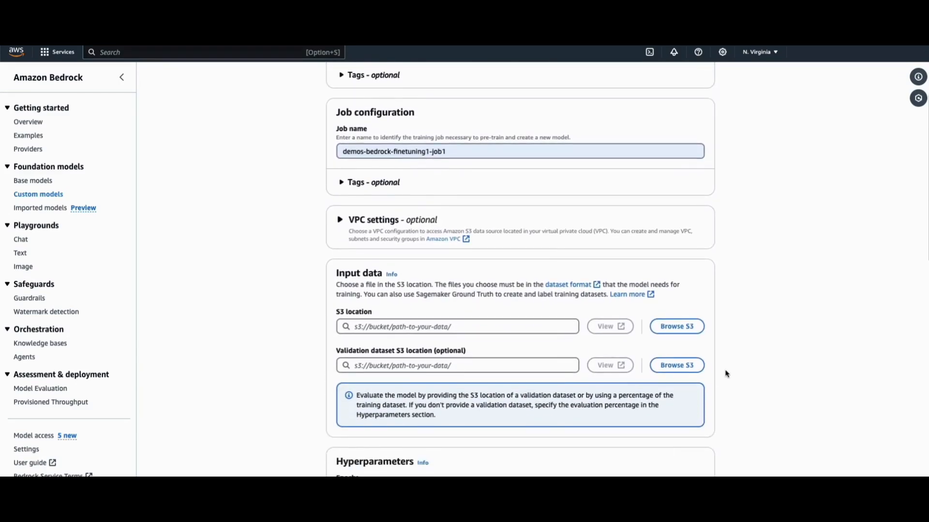
left_click(677, 326)
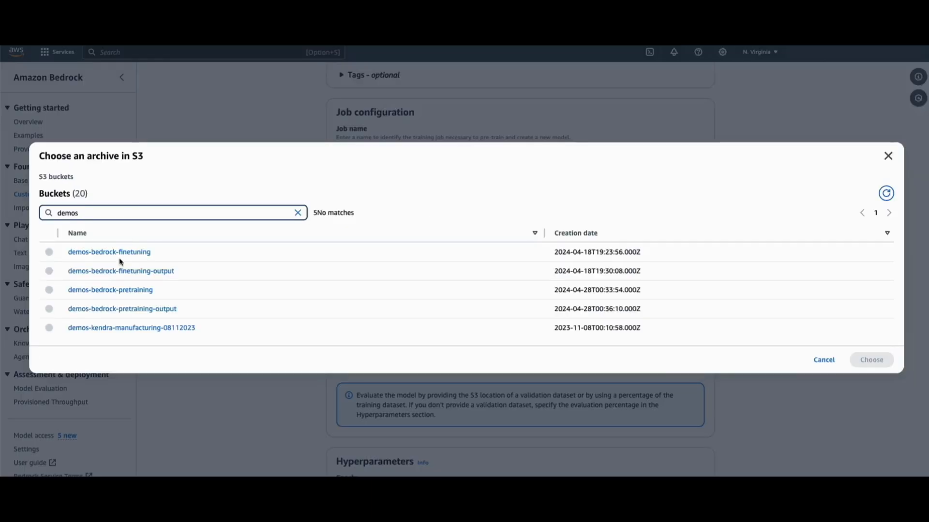
left_click(109, 251)
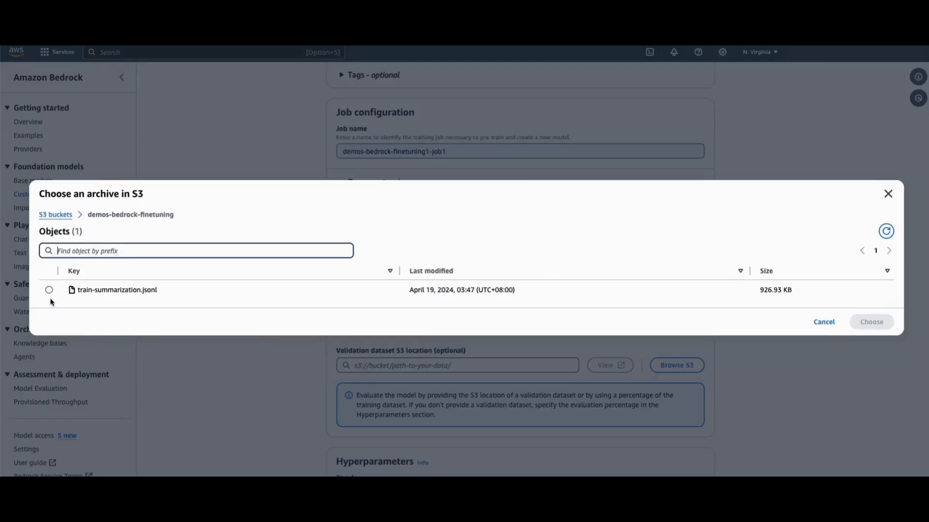
left_click(869, 321)
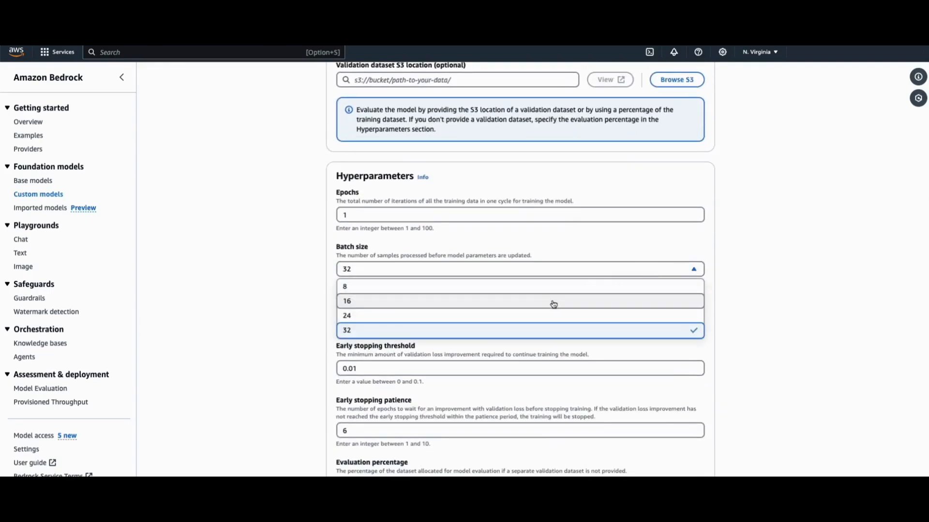
Step: Set batch size 8, output bucket demos-bedrock-finetuning-output, and choose to create a new service role
left_click(344, 287)
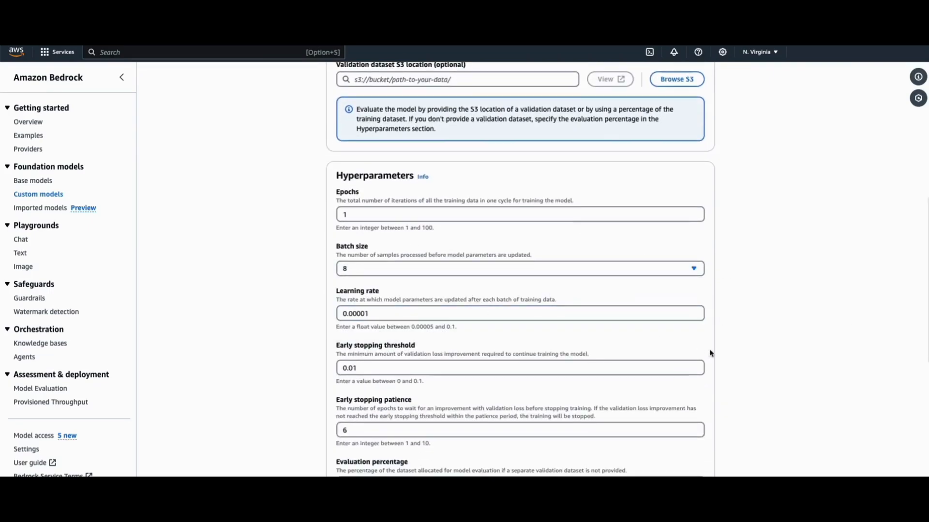
scroll("down", 3)
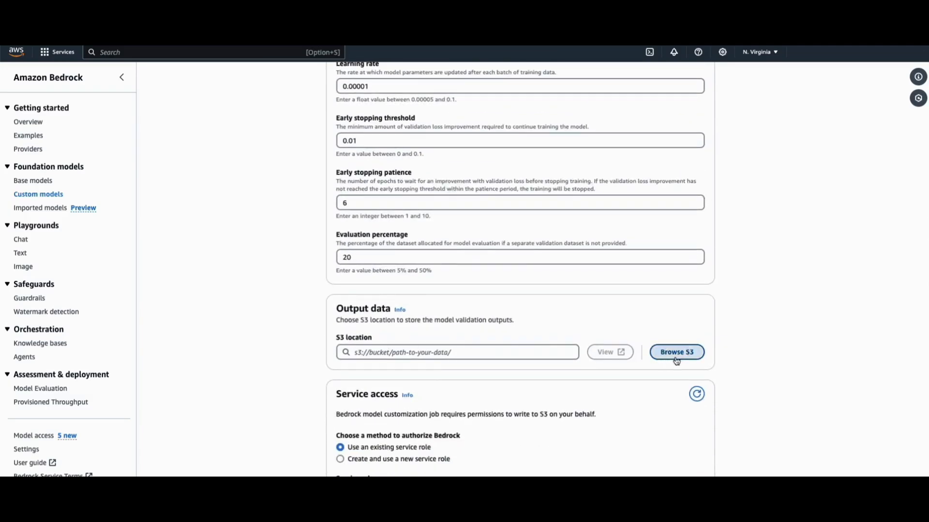
left_click(677, 352)
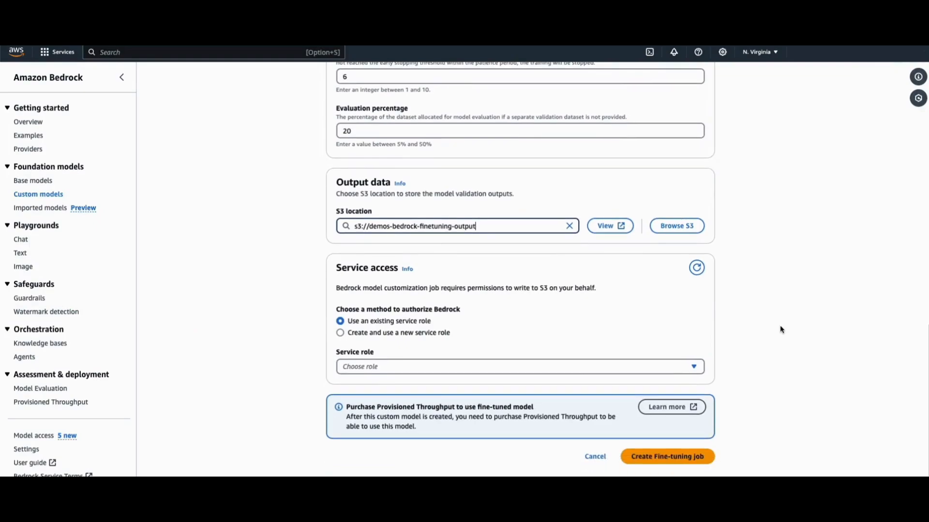
left_click(341, 331)
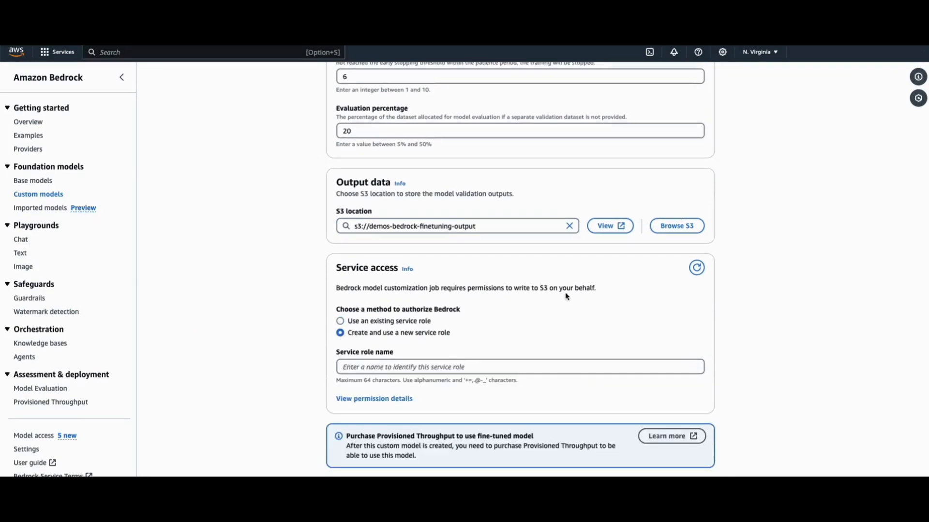
Step: Name the role demos-bedrock-finetuning-role2, review its permissions, and create the fine-tuning job
left_click(520, 367)
type("demos-bedrock-finetuning-role2")
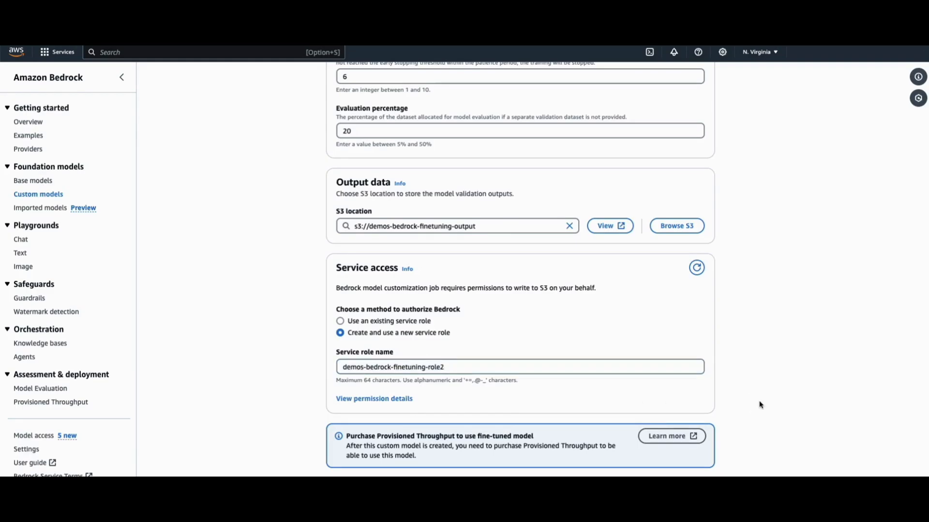
left_click(373, 398)
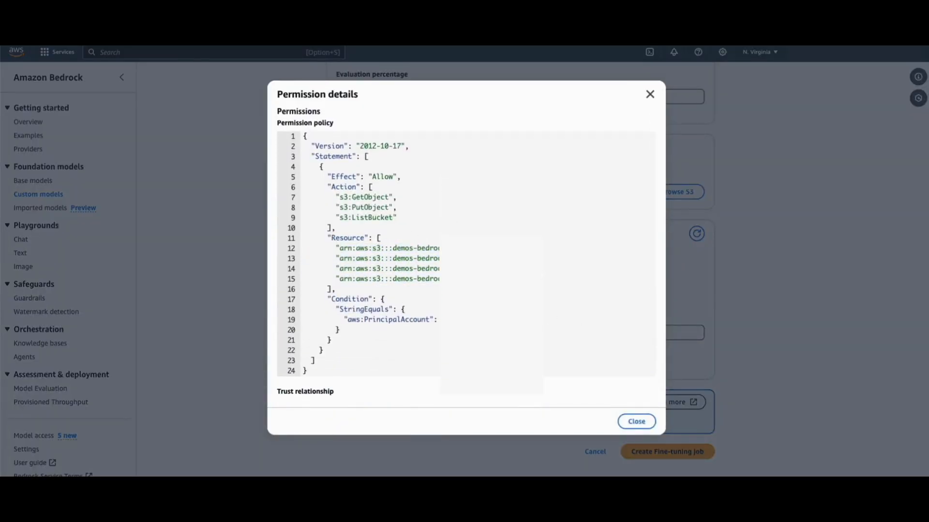
left_click(635, 420)
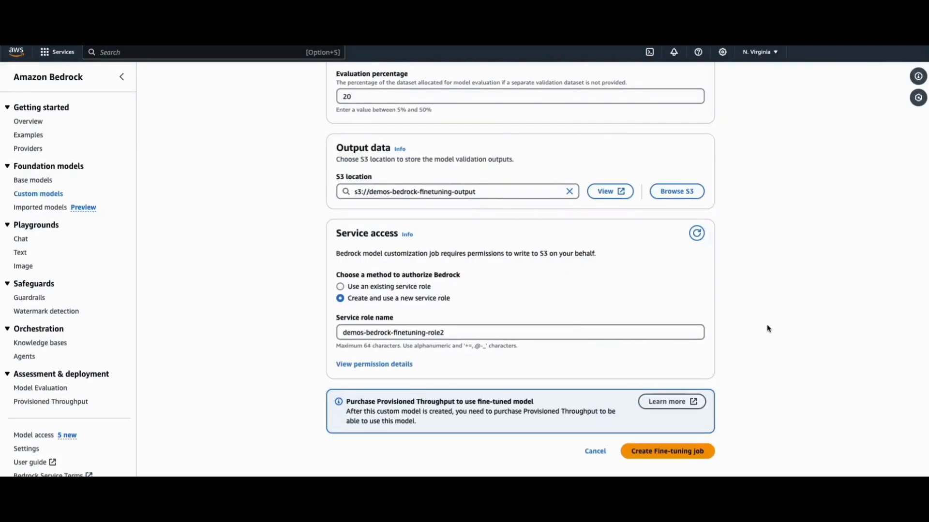
left_click(666, 451)
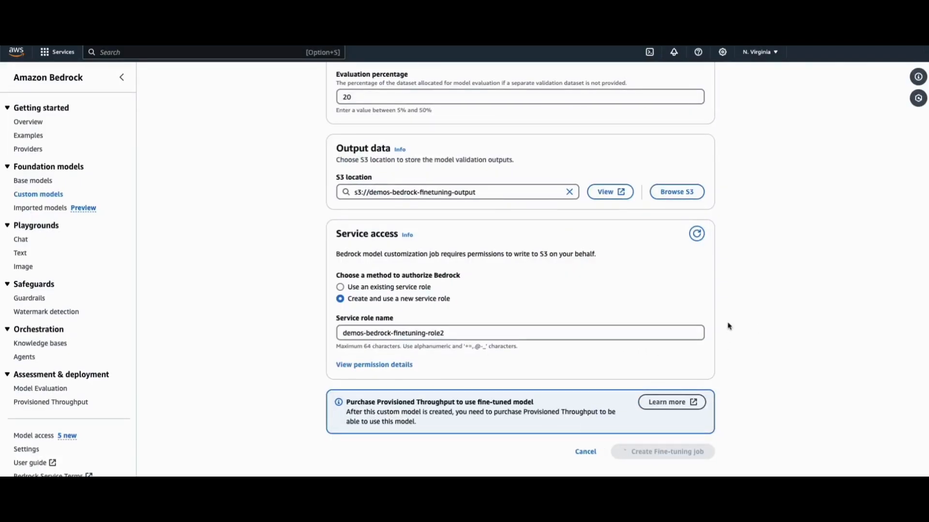
left_click(662, 452)
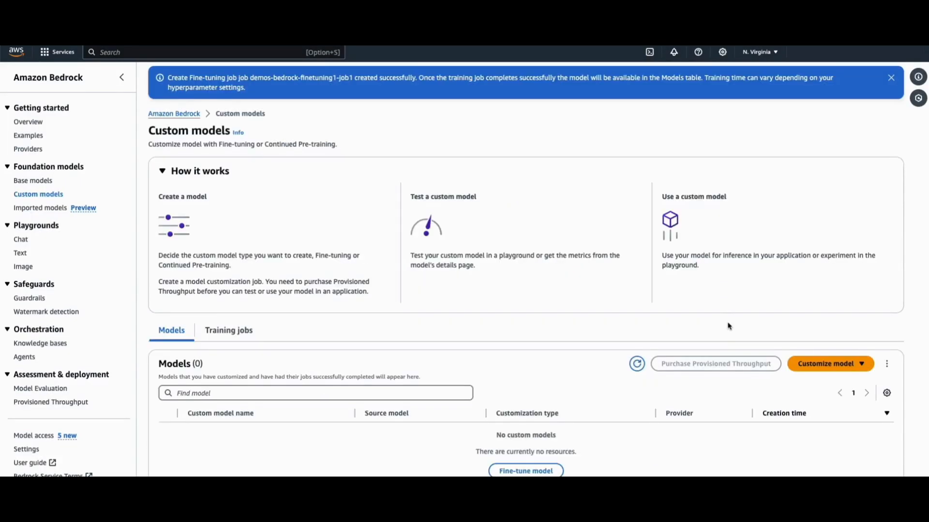
Step: Check the completed training job, view model demos-bedrock-finetuning1, and start a Provisioned Throughput purchase
left_click(890, 77)
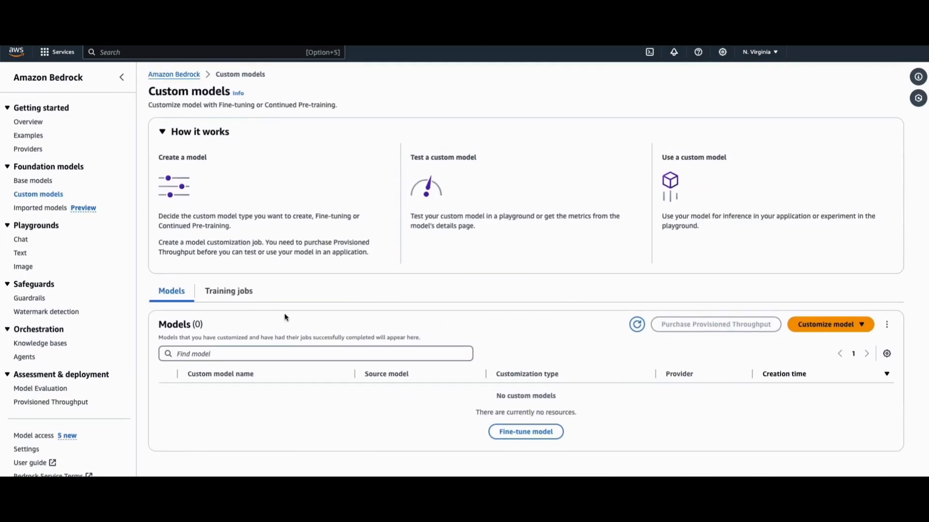
left_click(228, 291)
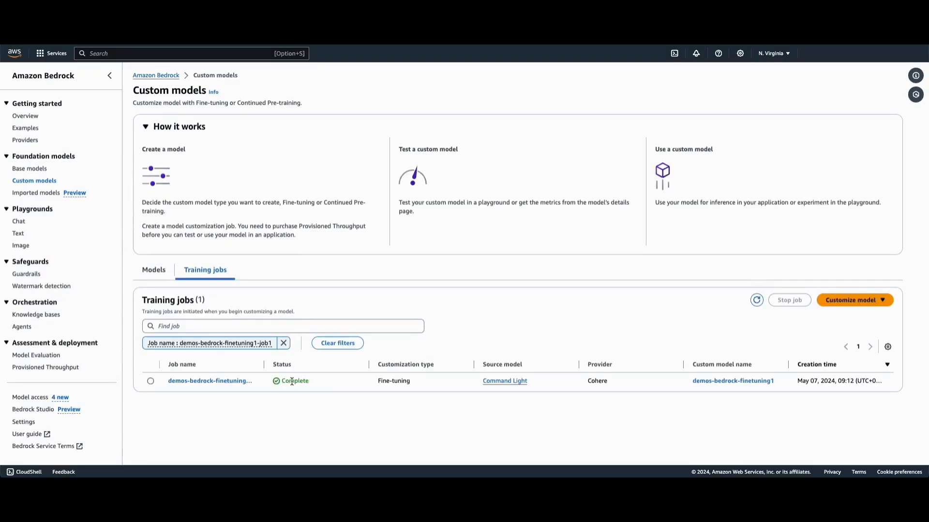
left_click(153, 270)
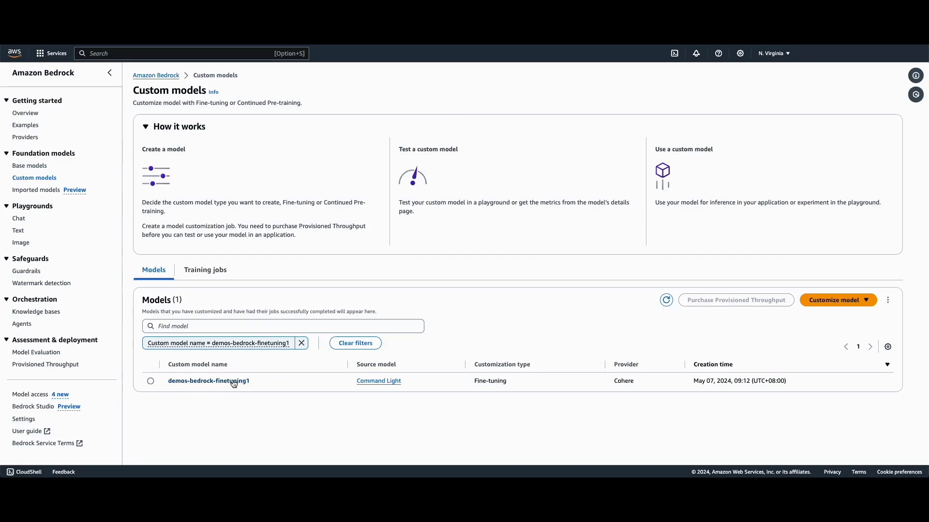
left_click(208, 381)
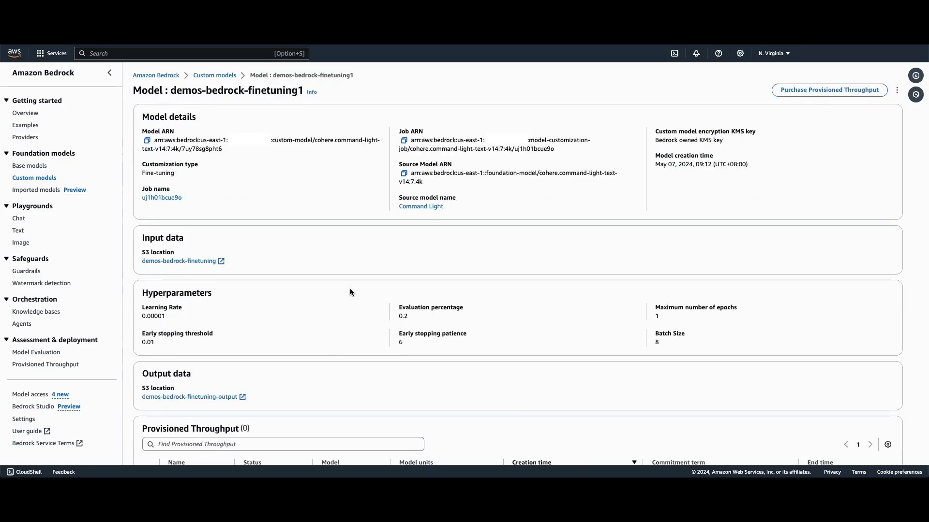
scroll("down", 3)
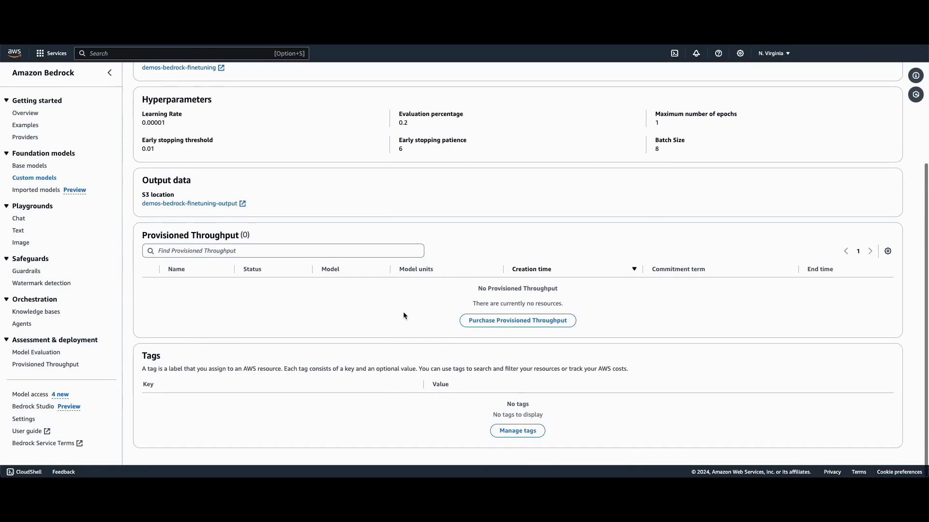
left_click(516, 320)
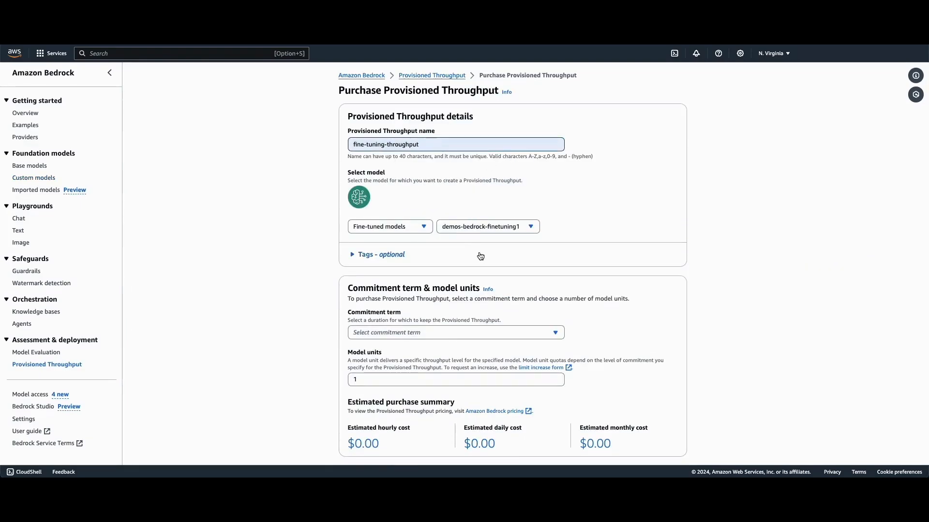
Step: Choose No commitment as the term and confirm the fine-tuning-throughput purchase
left_click(455, 332)
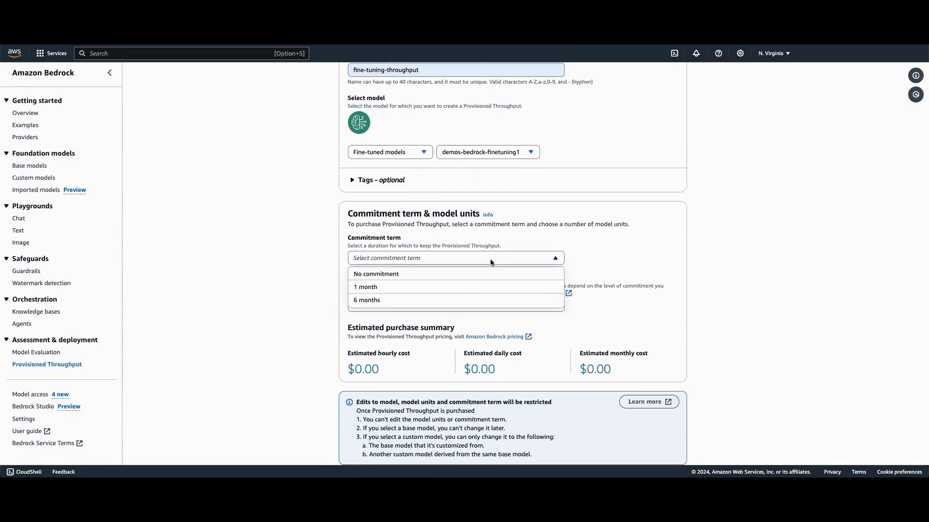
left_click(376, 274)
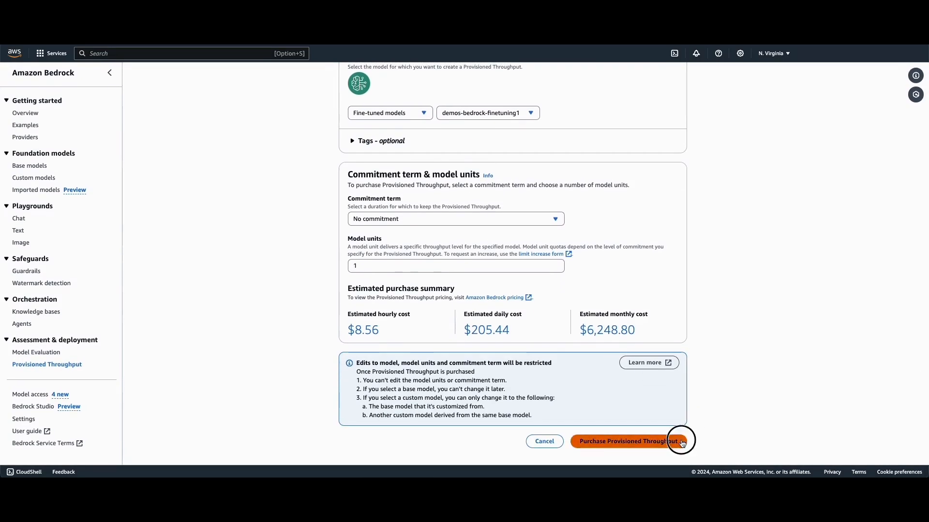
left_click(626, 441)
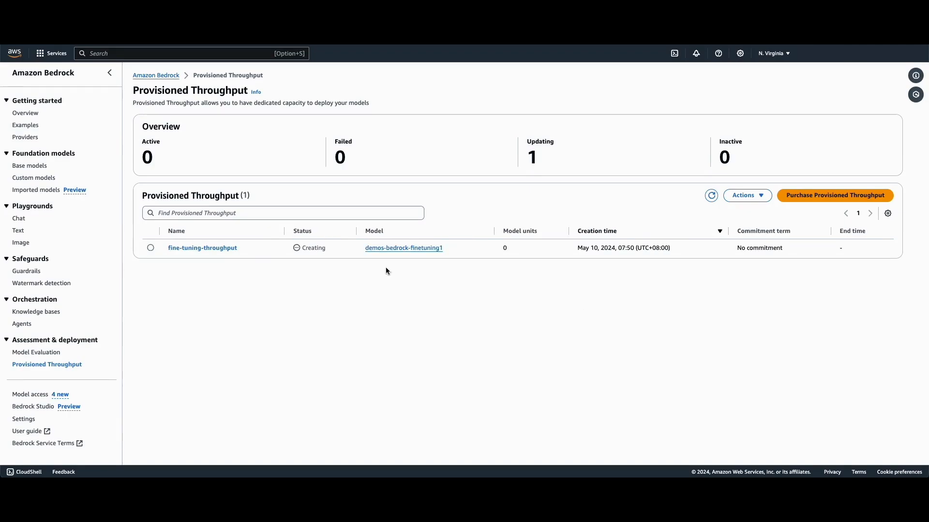
mouse_move(321, 266)
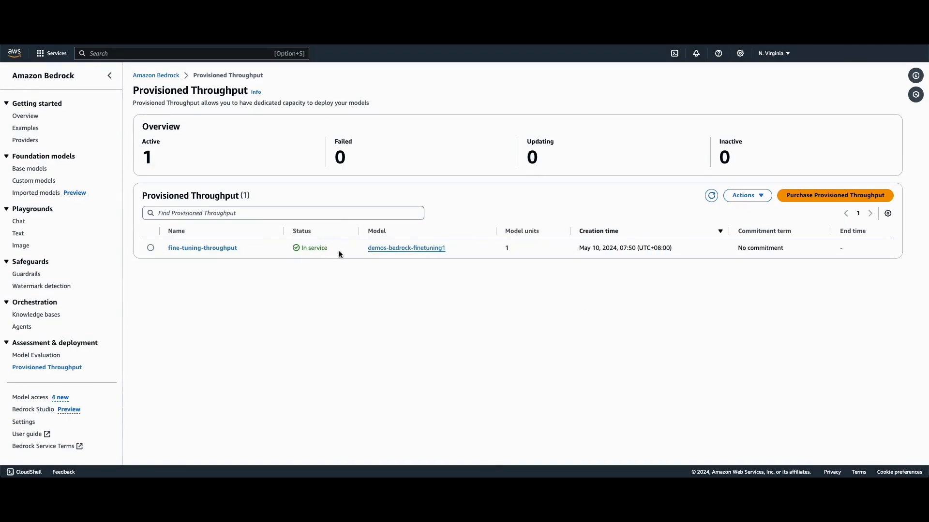
mouse_move(328, 268)
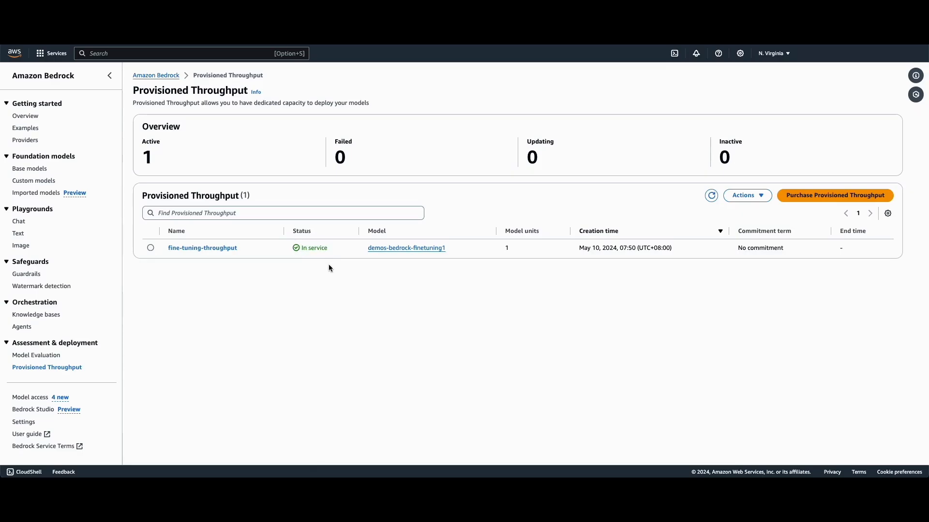
mouse_move(19, 233)
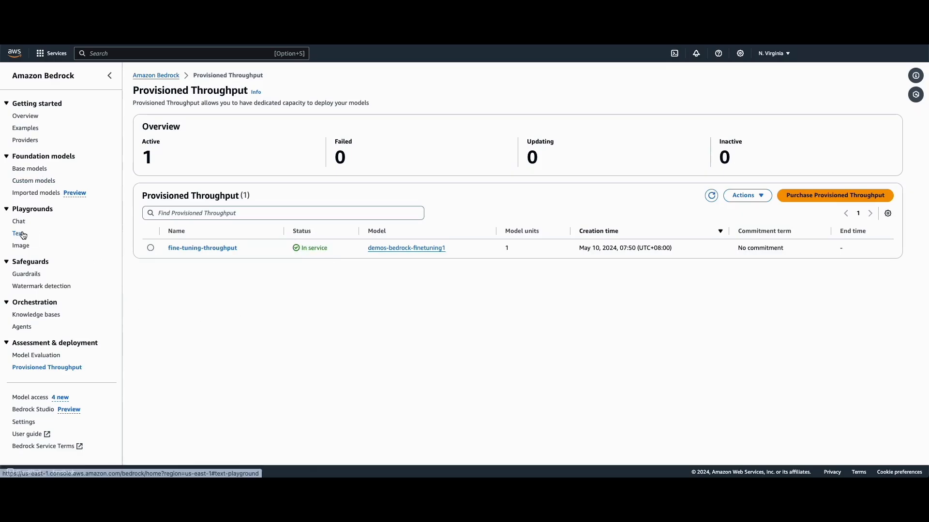
Step: In the text playground, apply demos-bedrock-finetuning1 with fine-tuning-throughput and focus the prompt
left_click(18, 233)
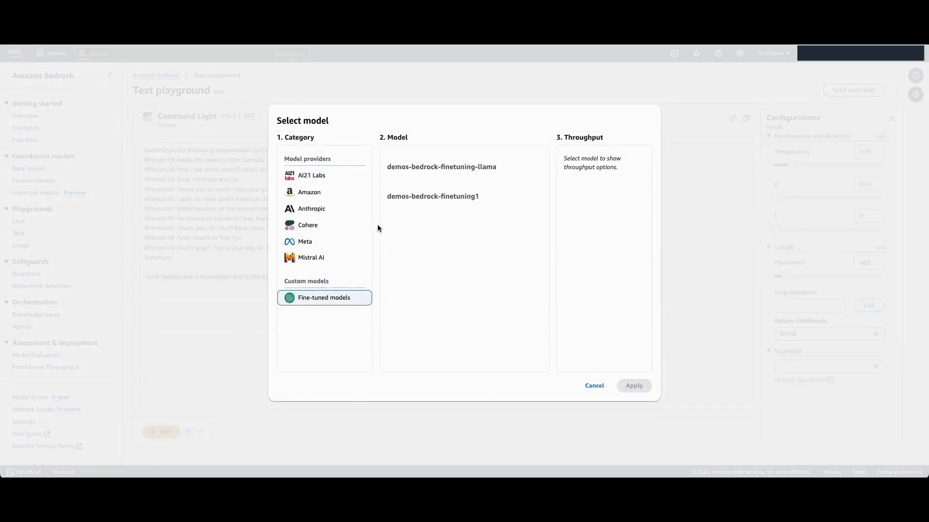
left_click(432, 197)
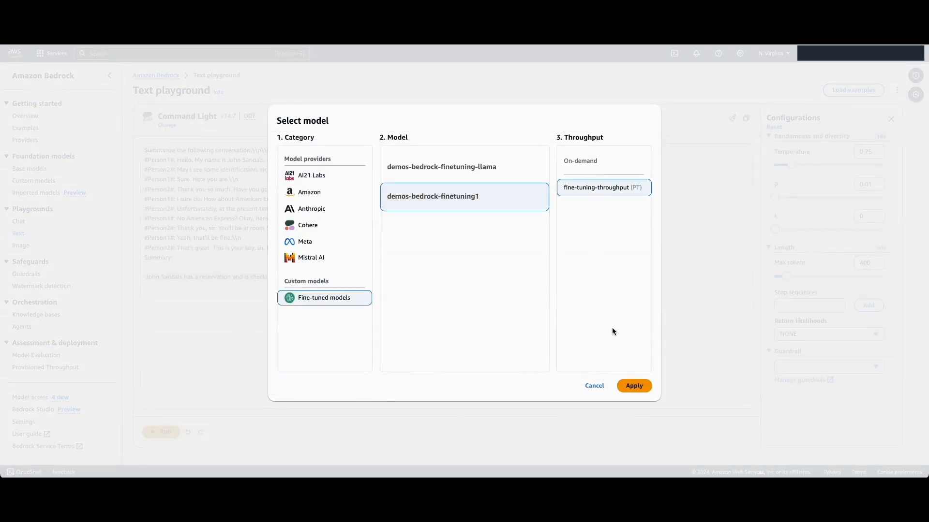
left_click(632, 386)
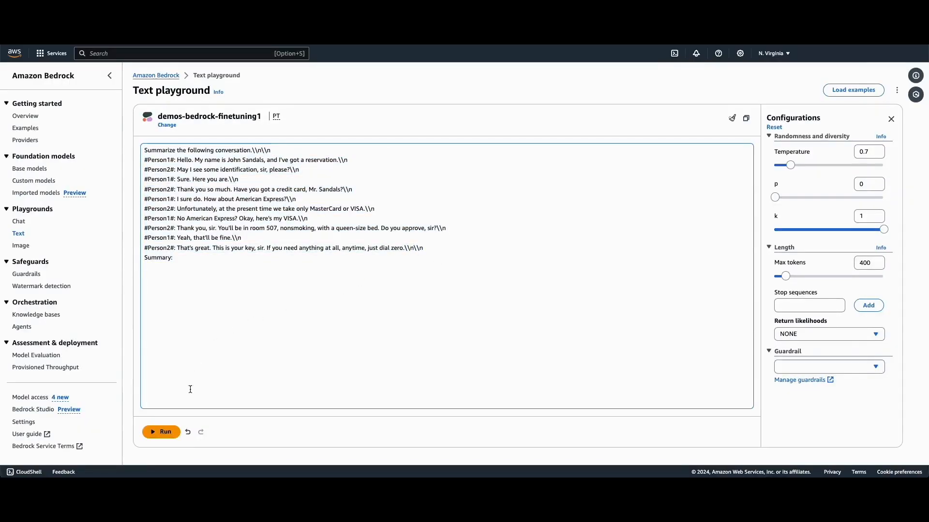
left_click(160, 432)
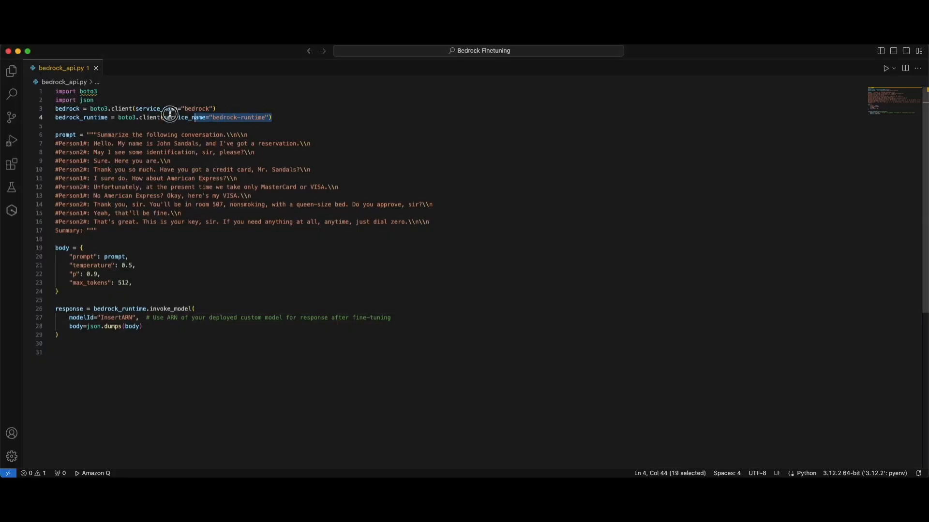
Step: Set the invoke_model modelId in bedrock_api.py to the custom model ARN from the Bedrock console
left_click(113, 224)
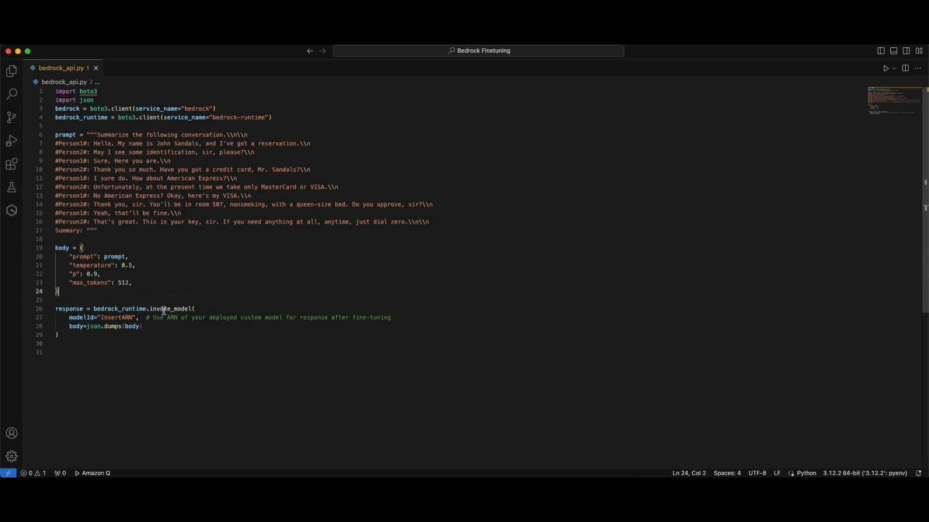
double_click(117, 317)
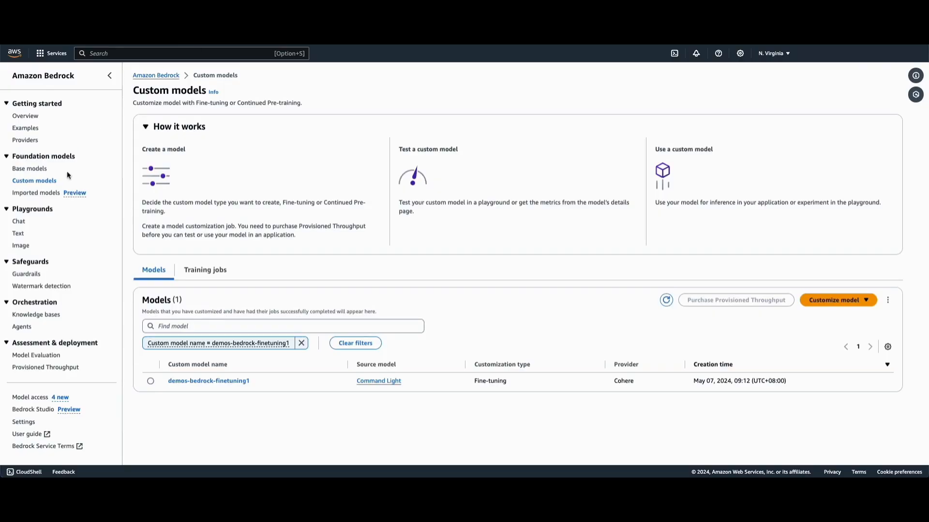
left_click(209, 381)
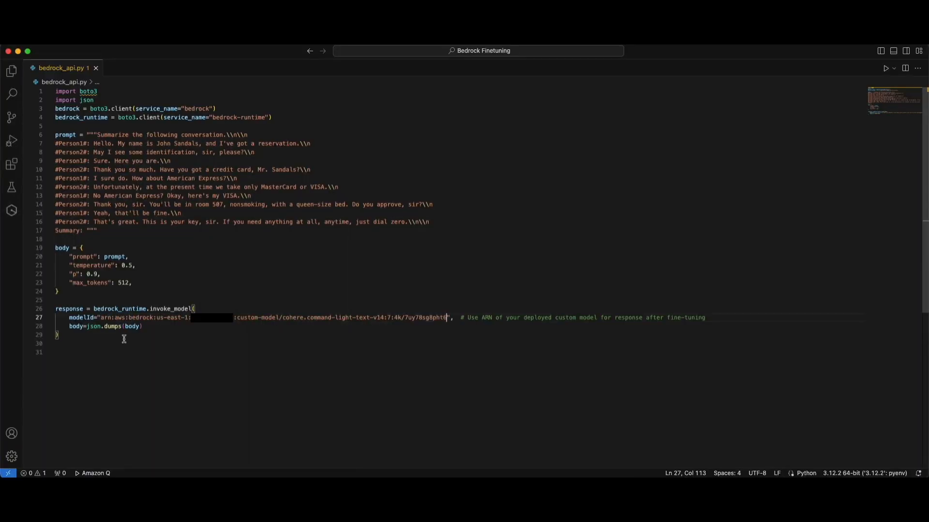
double_click(69, 309)
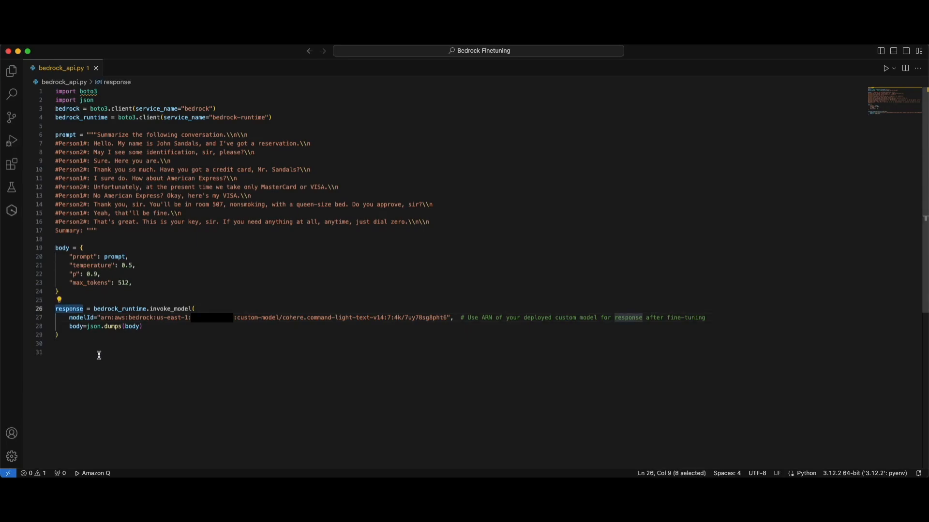